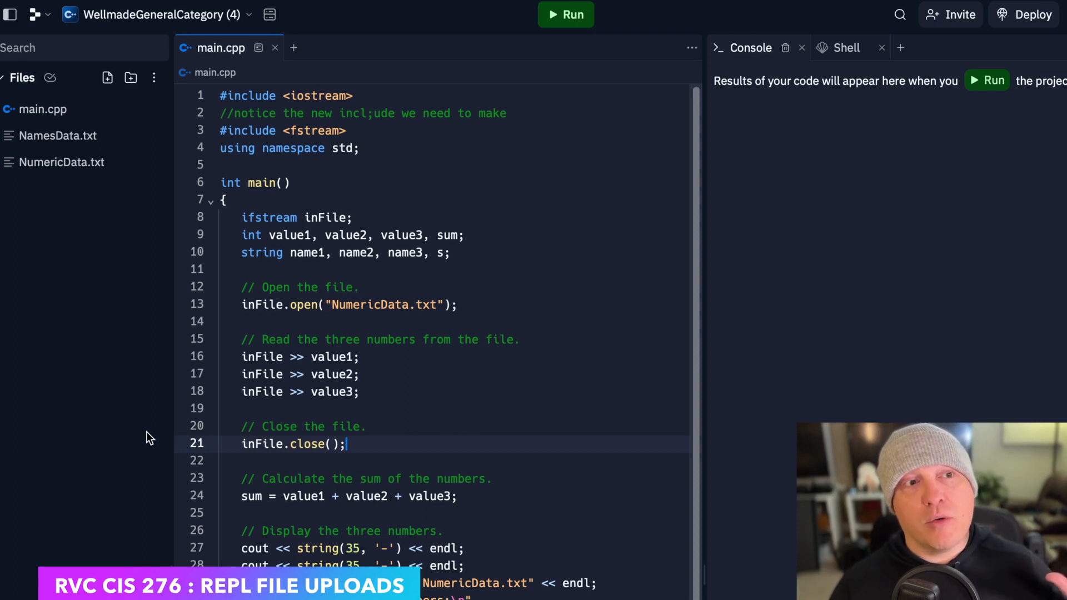
mouse_move(211, 303)
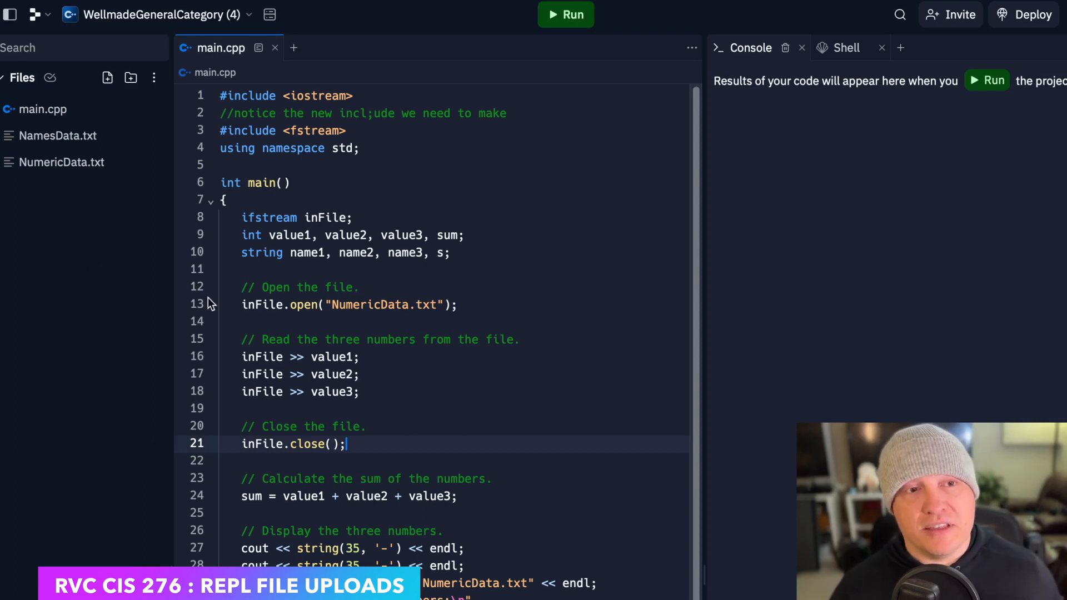
mouse_move(584, 580)
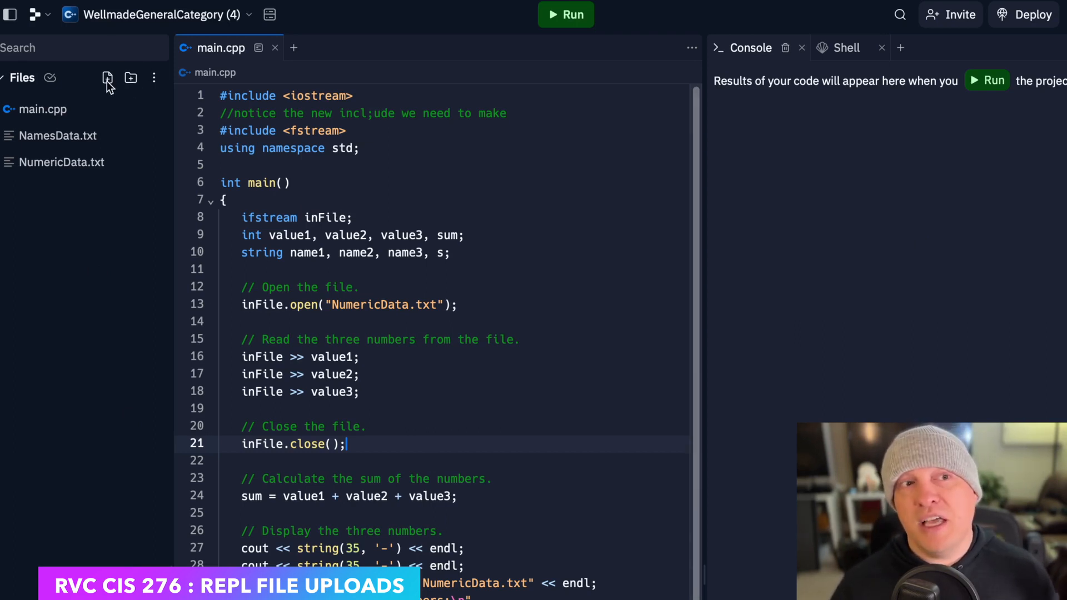
mouse_move(51, 298)
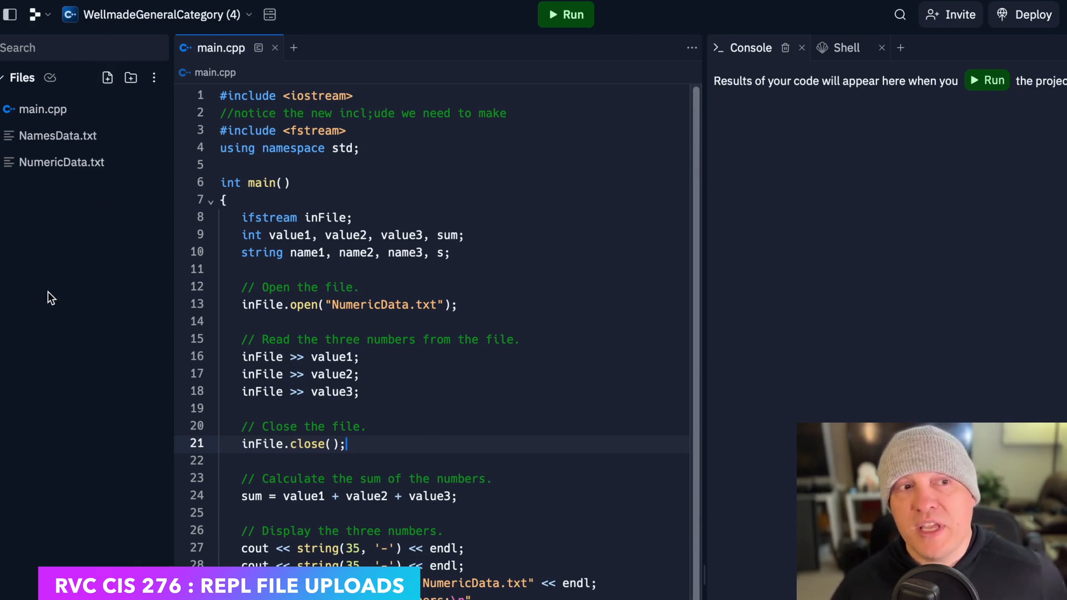
mouse_move(99, 238)
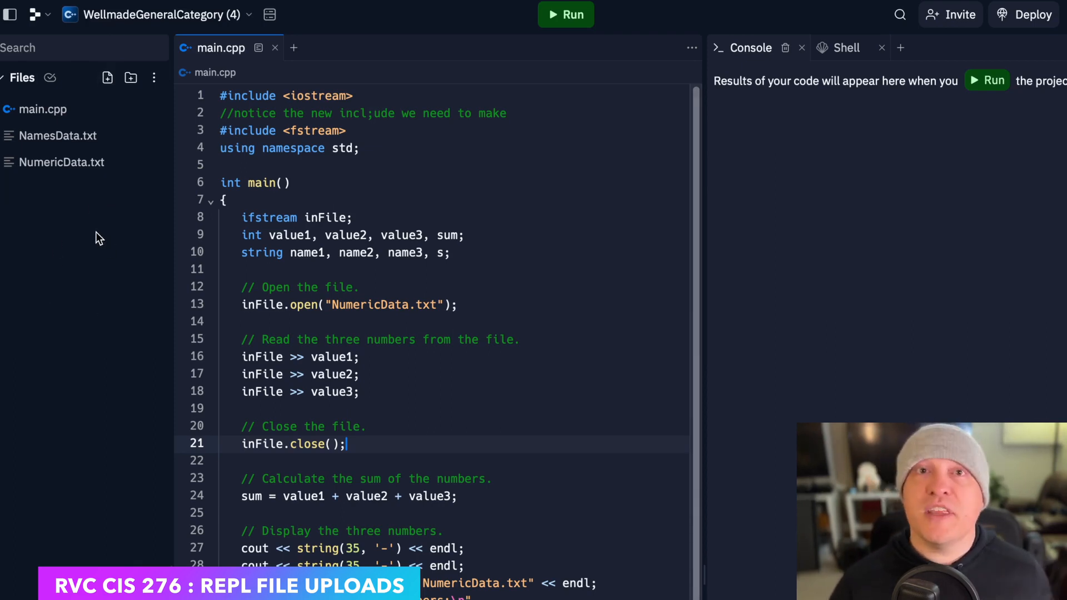
- Begin a new project file named namesAgain from the Files pane
click(107, 78)
text(namesAgain)
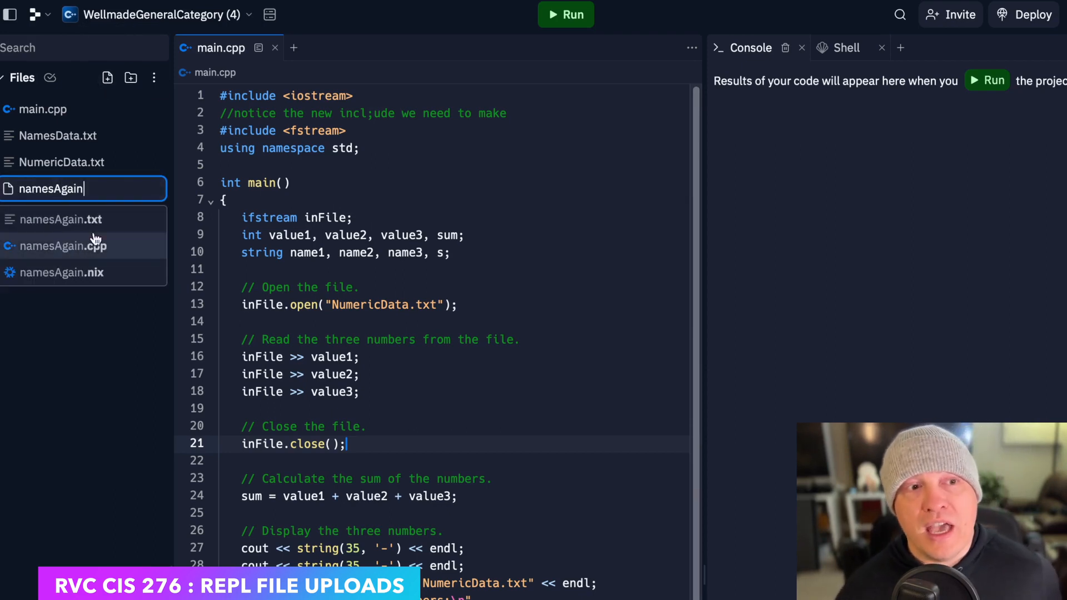
mouse_move(125, 228)
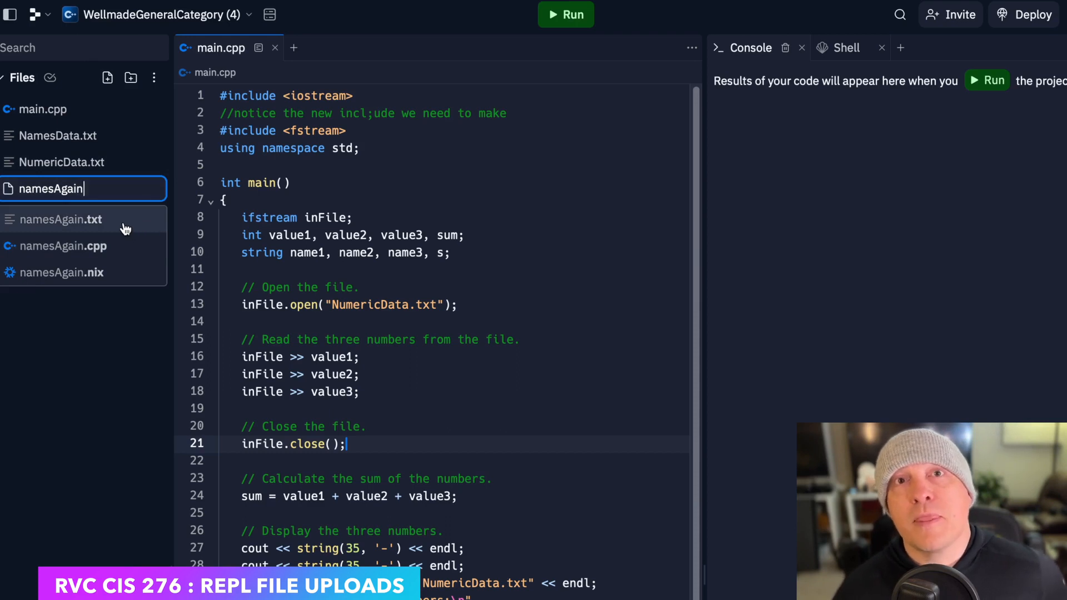
mouse_move(95, 224)
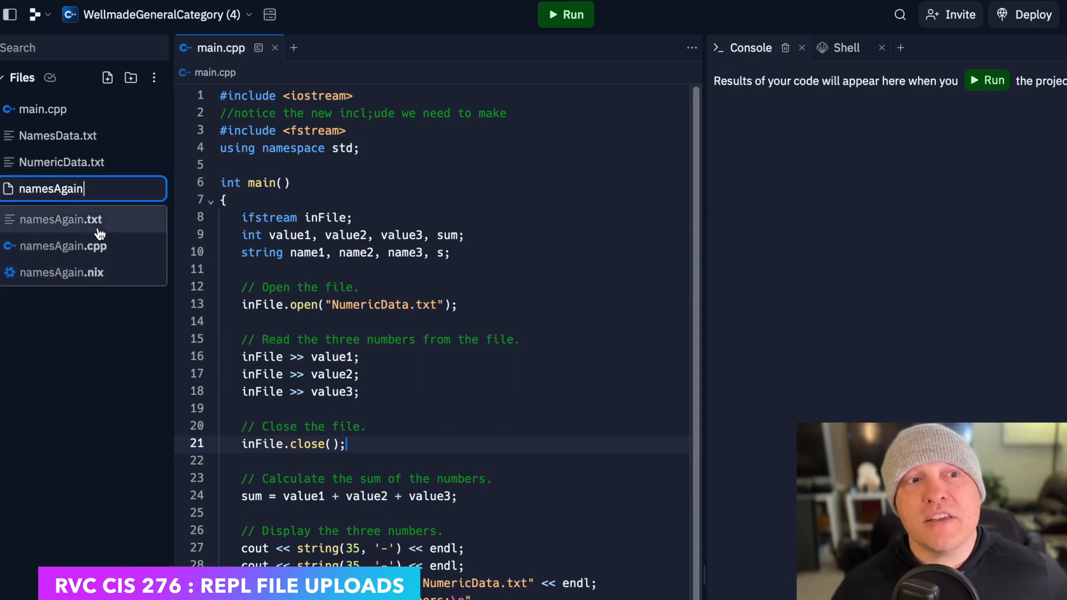
- Choose the namesAgain.txt suggestion so the empty file is created and opened
click(58, 219)
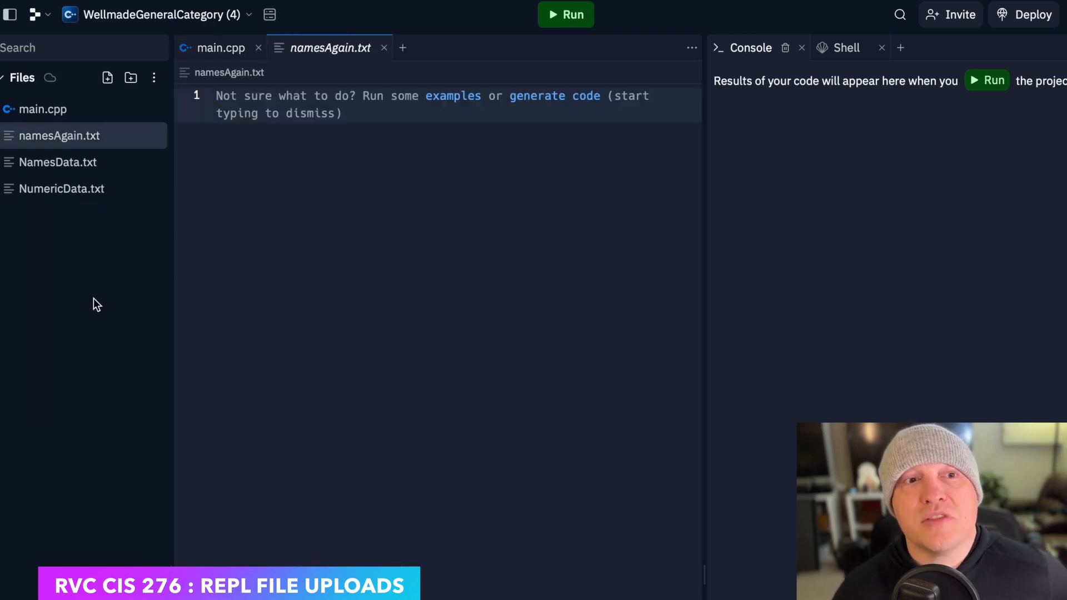
mouse_move(73, 135)
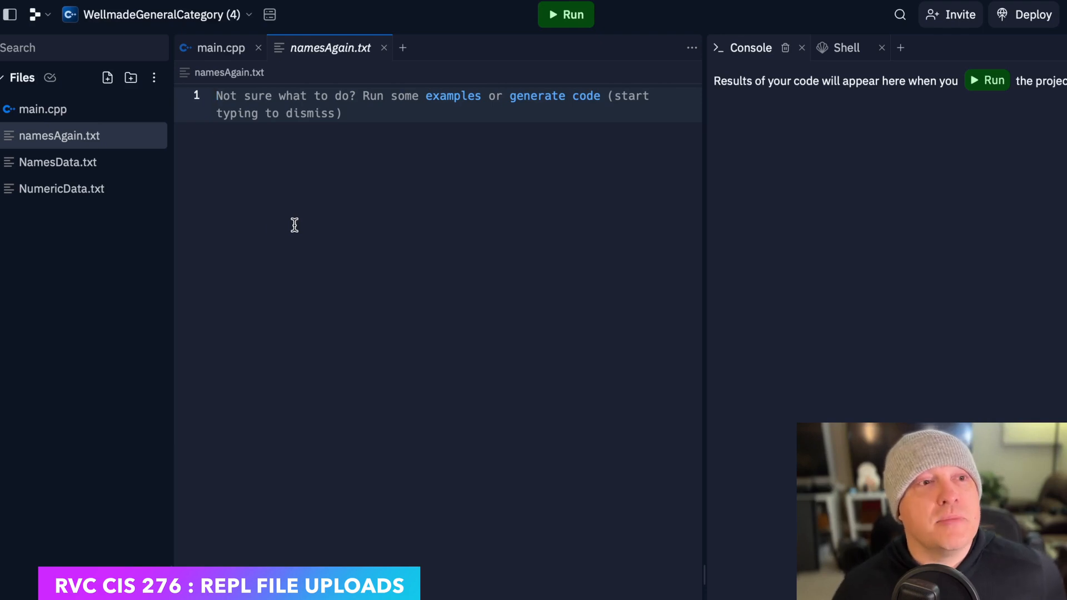
mouse_move(81, 285)
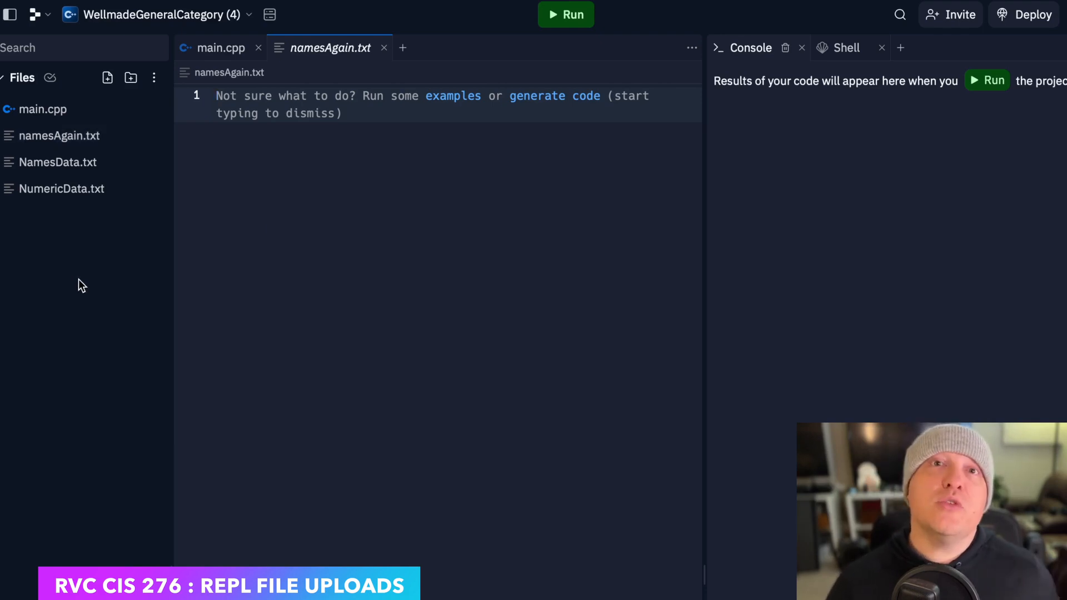
mouse_move(101, 73)
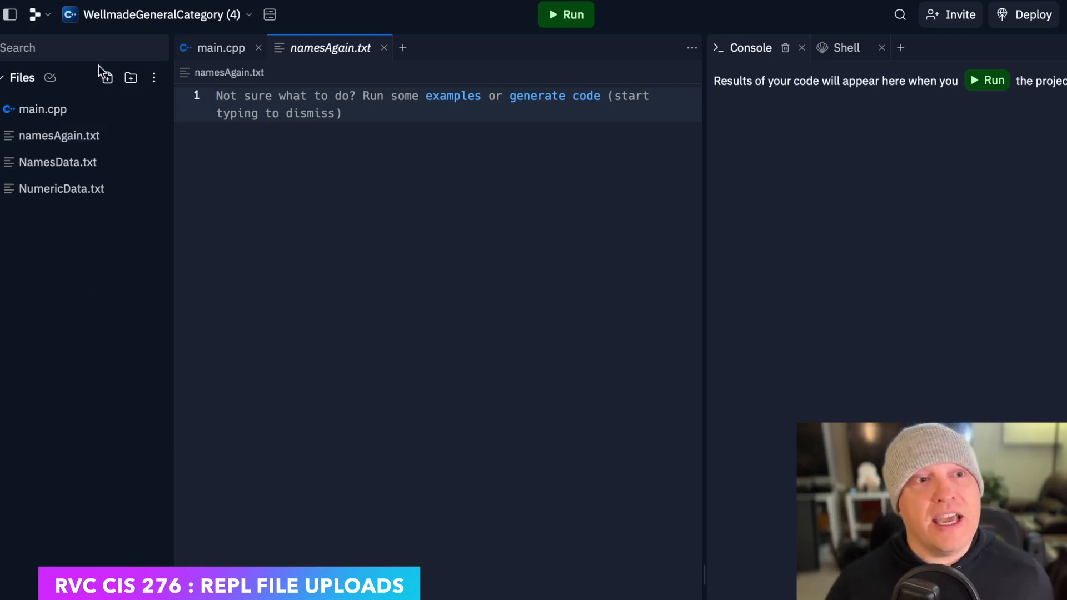
mouse_move(107, 77)
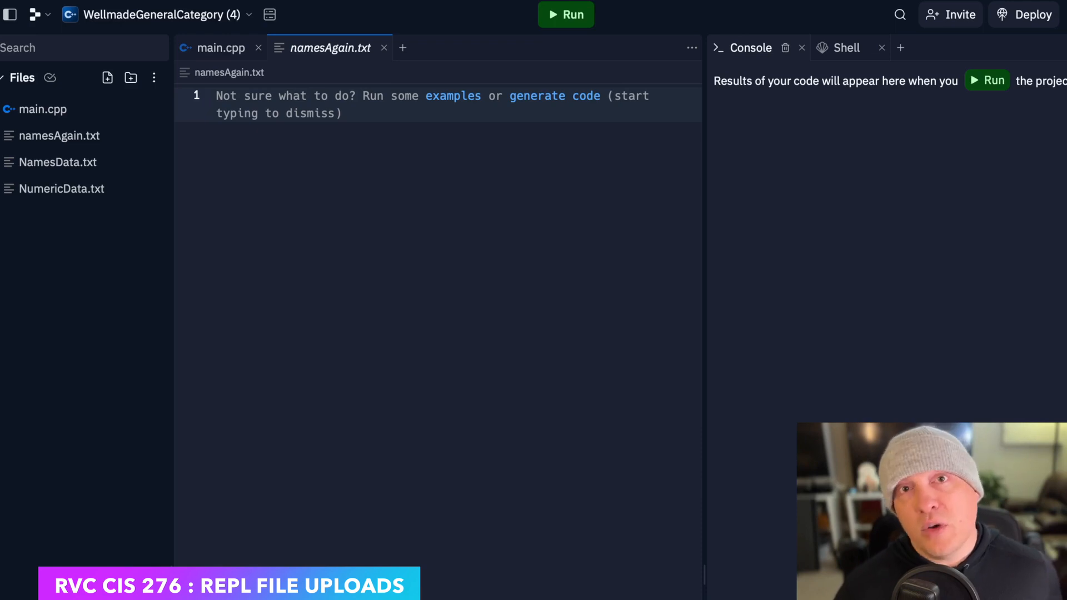
mouse_move(331, 279)
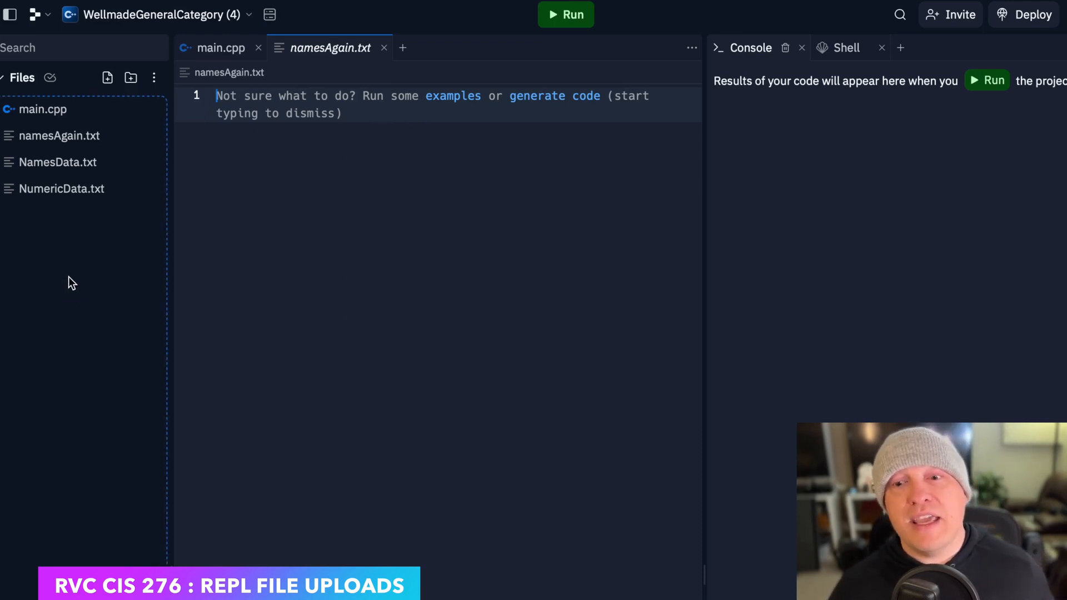
mouse_move(90, 304)
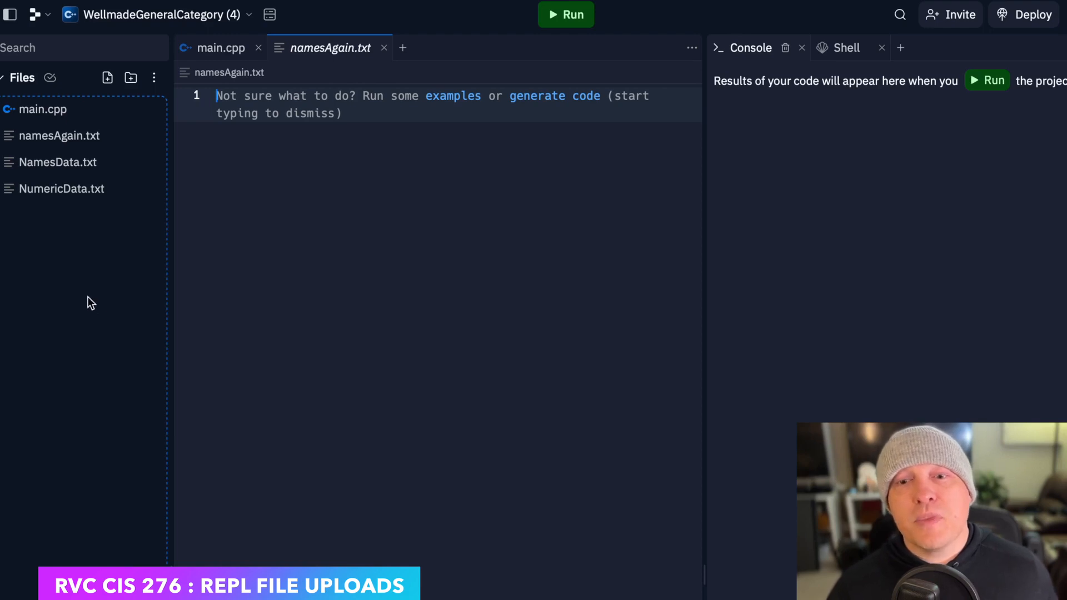
mouse_move(87, 282)
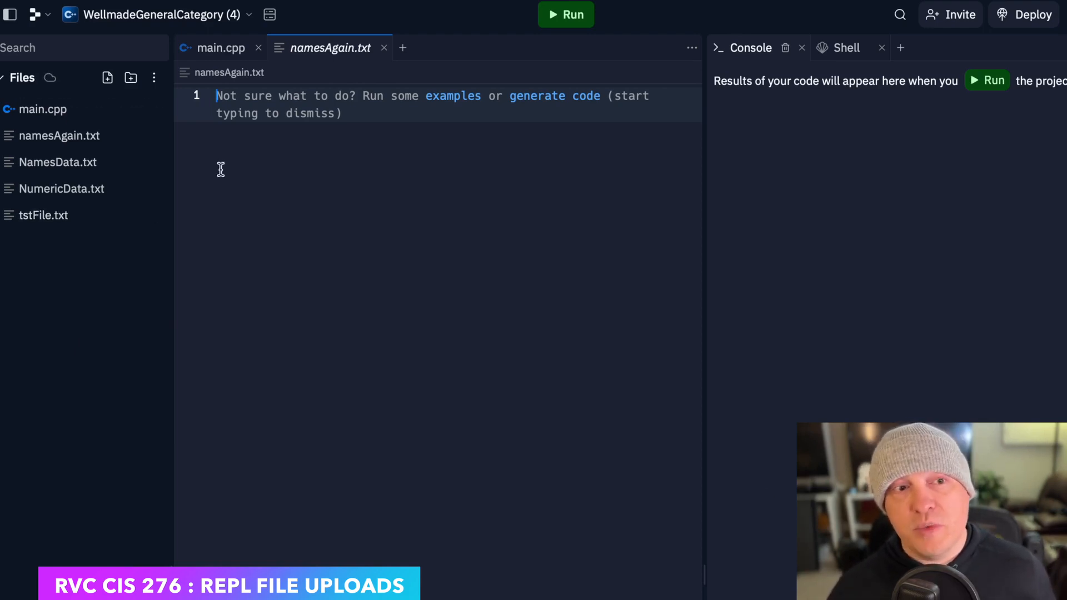
mouse_move(43, 215)
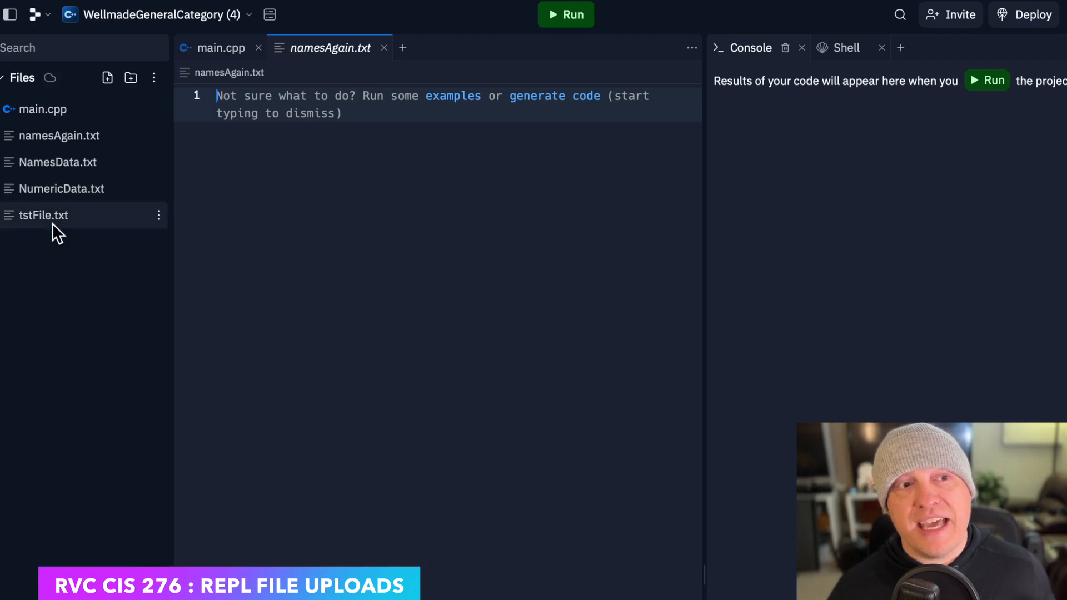
- Open the uploaded tstFile.txt, revealing RTF markup around 'test File Here'
click(43, 214)
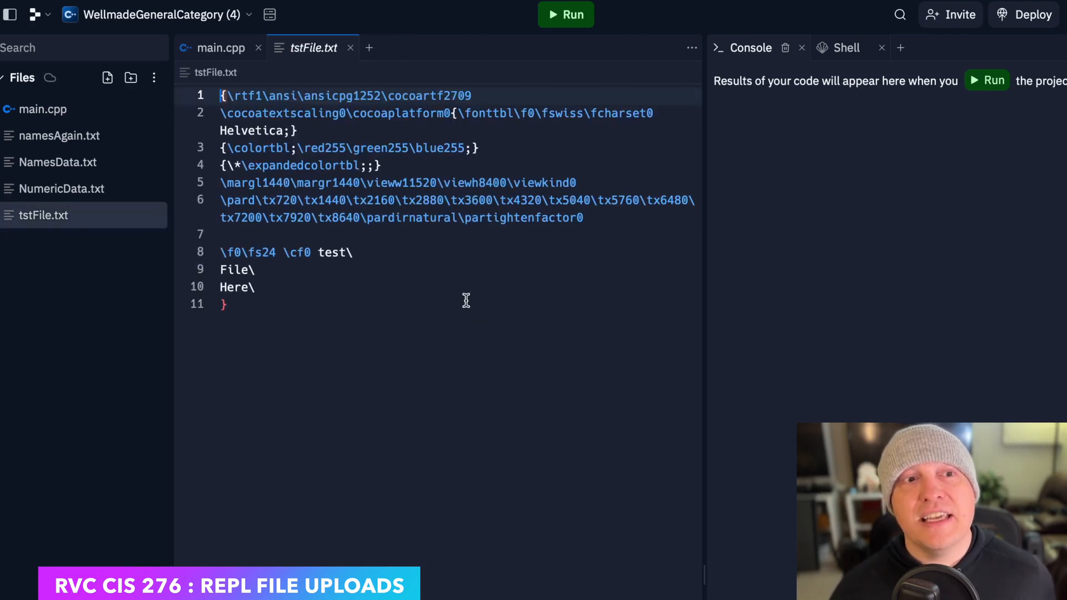
mouse_move(404, 301)
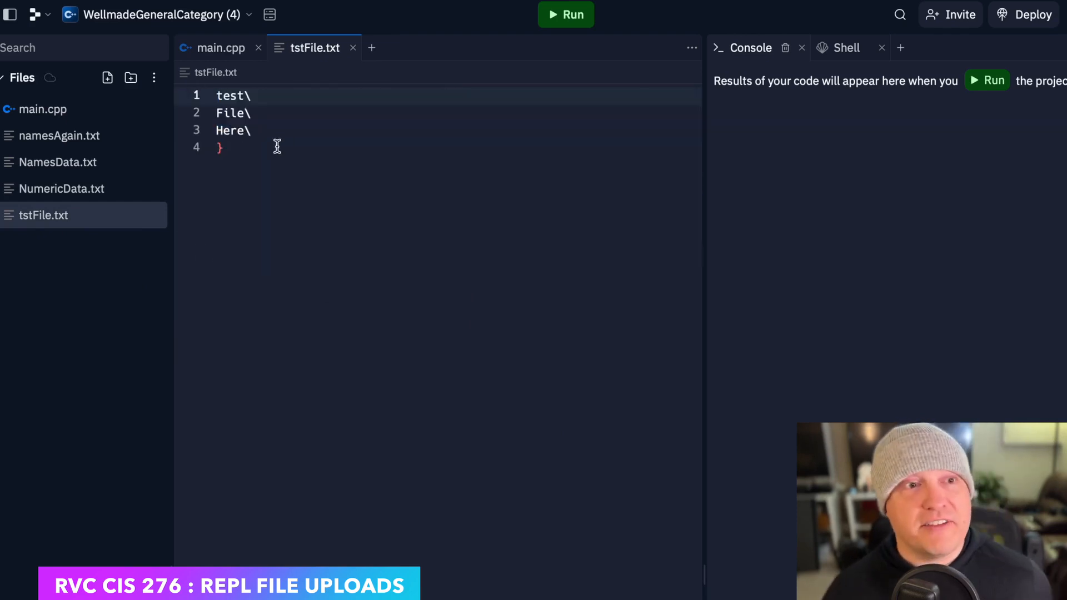
- Delete the trailing backslashes and closing brace, leaving just test, File and Here
key(Backspace)
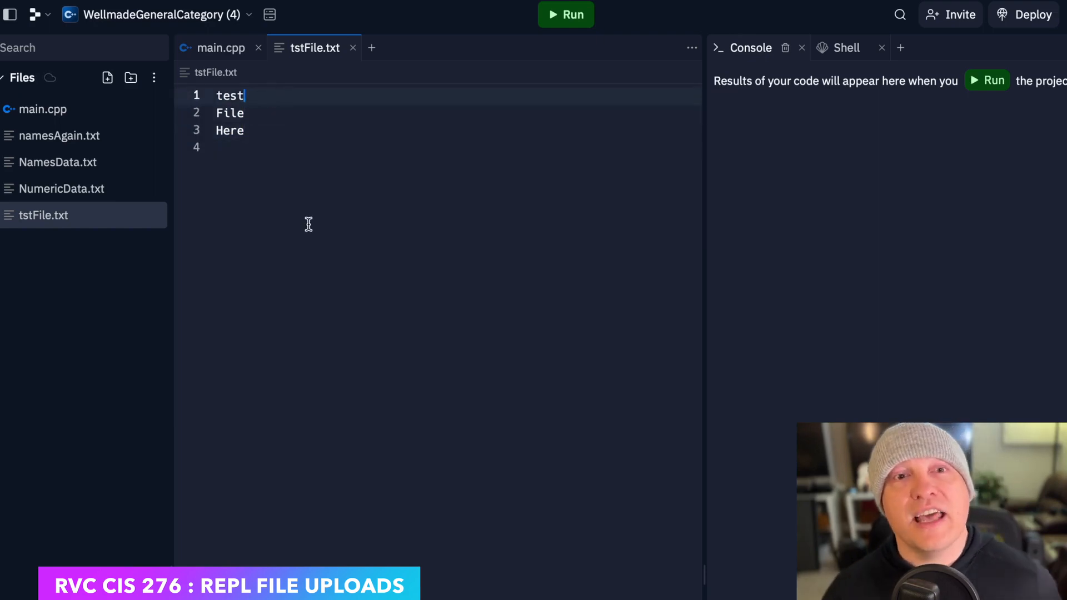
mouse_move(292, 231)
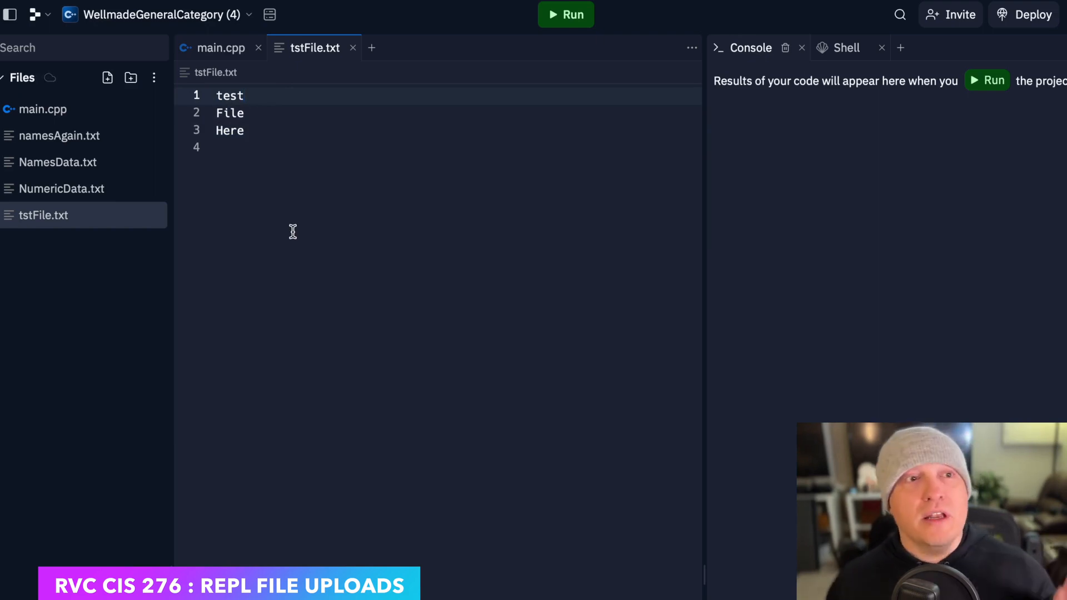
click(243, 95)
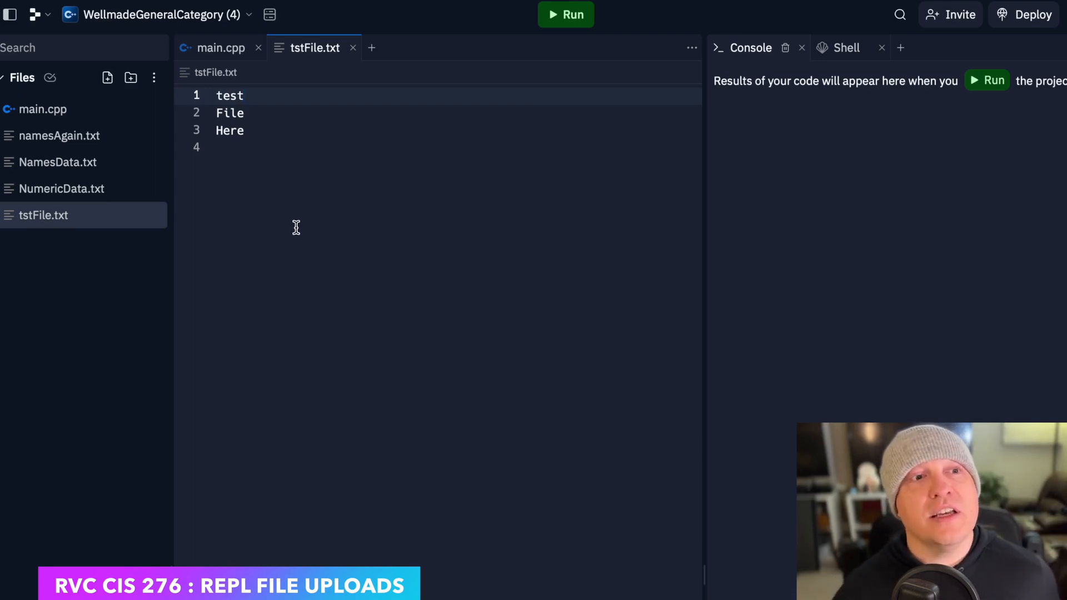
mouse_move(107, 76)
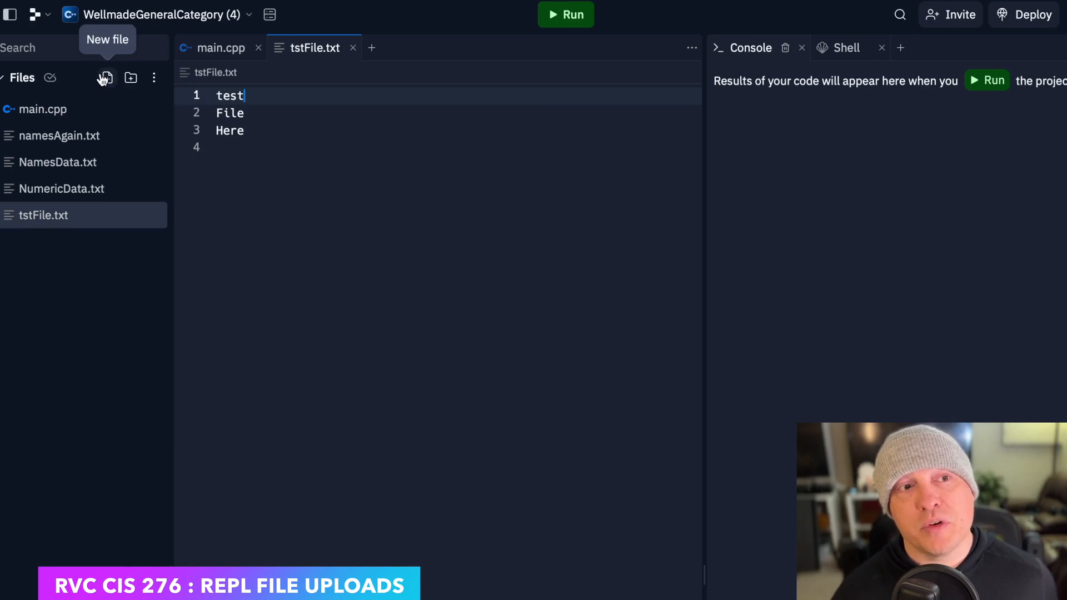